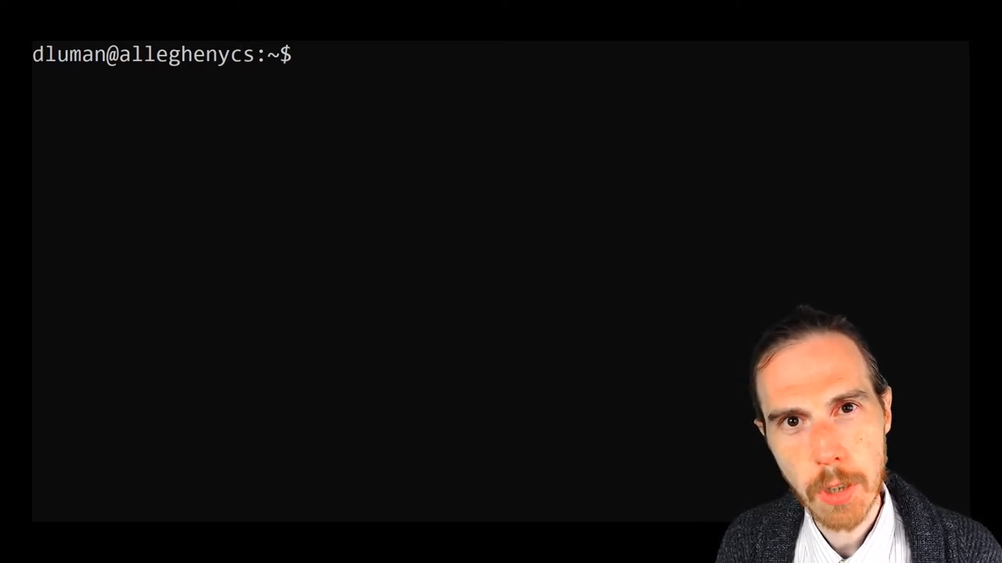
Step: Begin an ssh-keygen command for an RSA key of 4096 bits
{"action": "type", "text": "ssh-"}
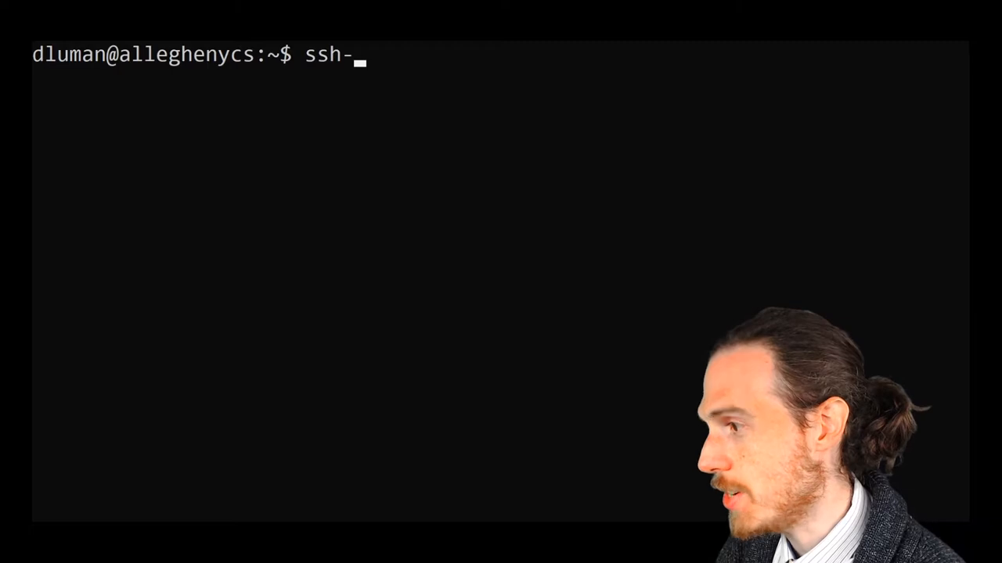
{"action": "type", "text": "keygen -t"}
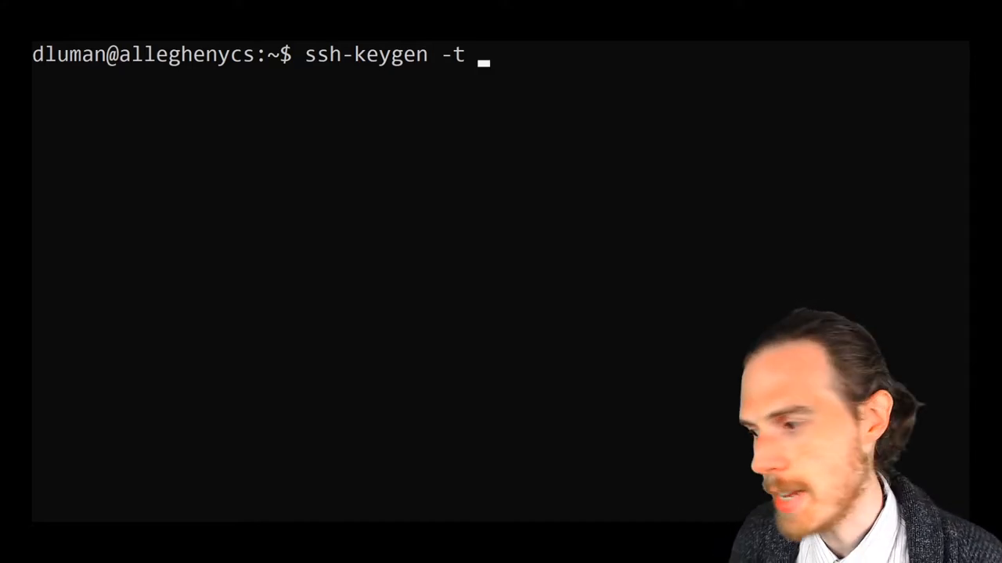
{"action": "type", "text": "rsa"}
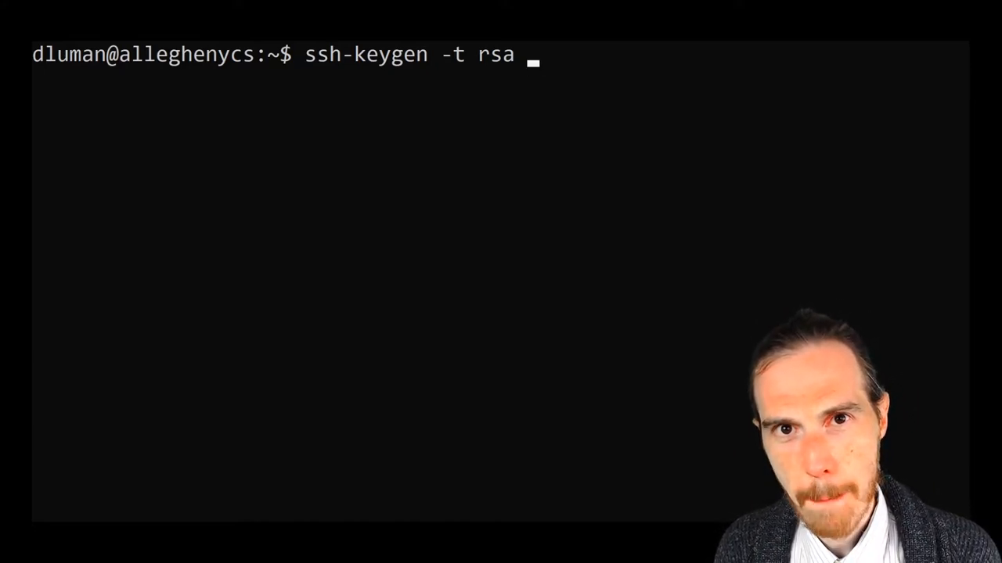
{"action": "type", "text": "-"}
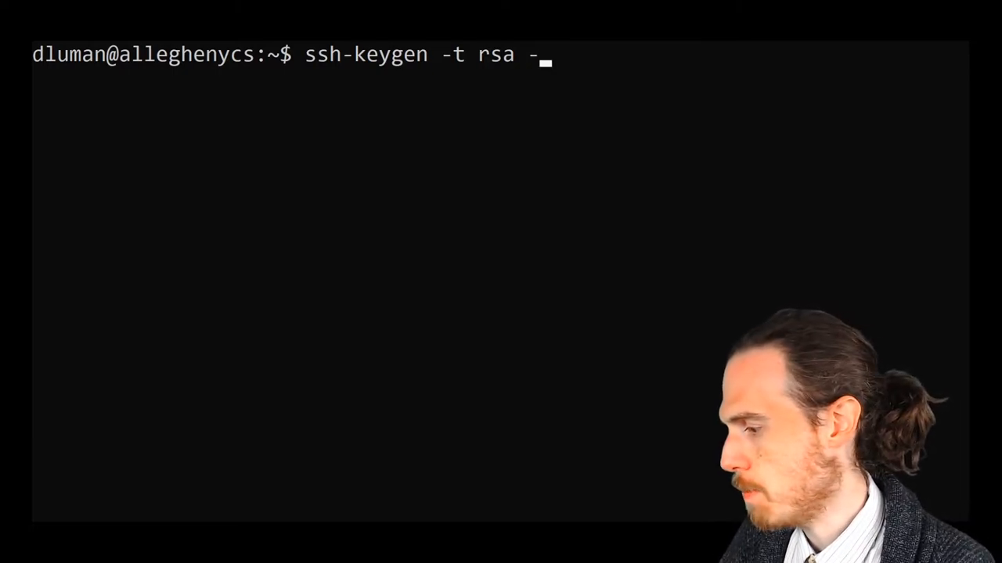
{"action": "type", "text": "b 4096 -C"}
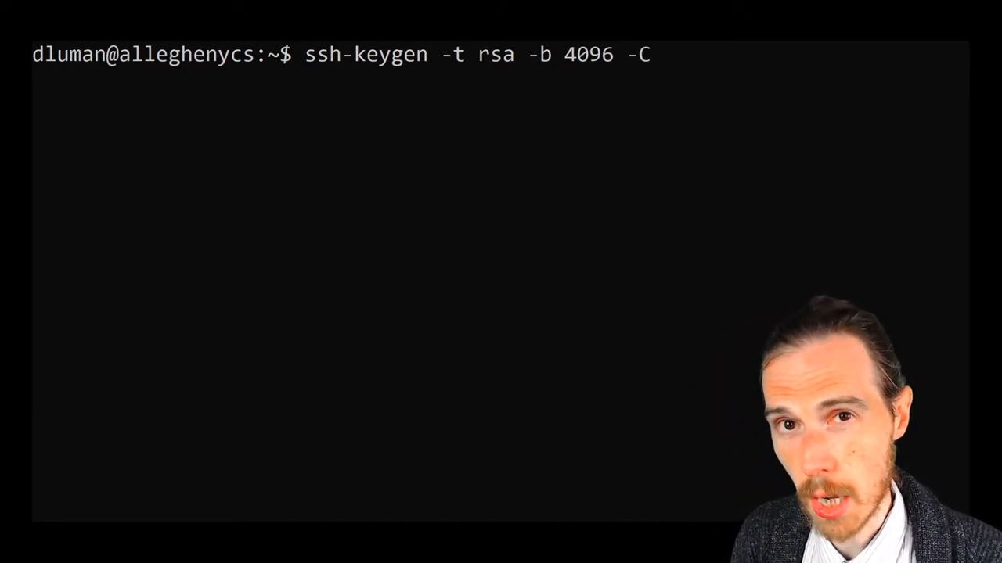
Step: Finish the command with the quoted allegheny.edu email as the key comment
{"action": "type", "text": "\""}
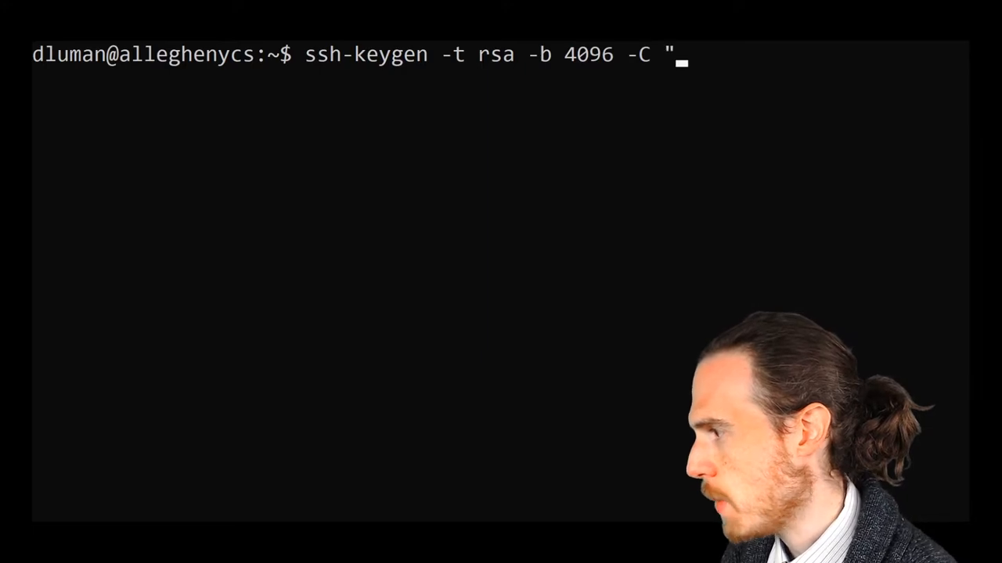
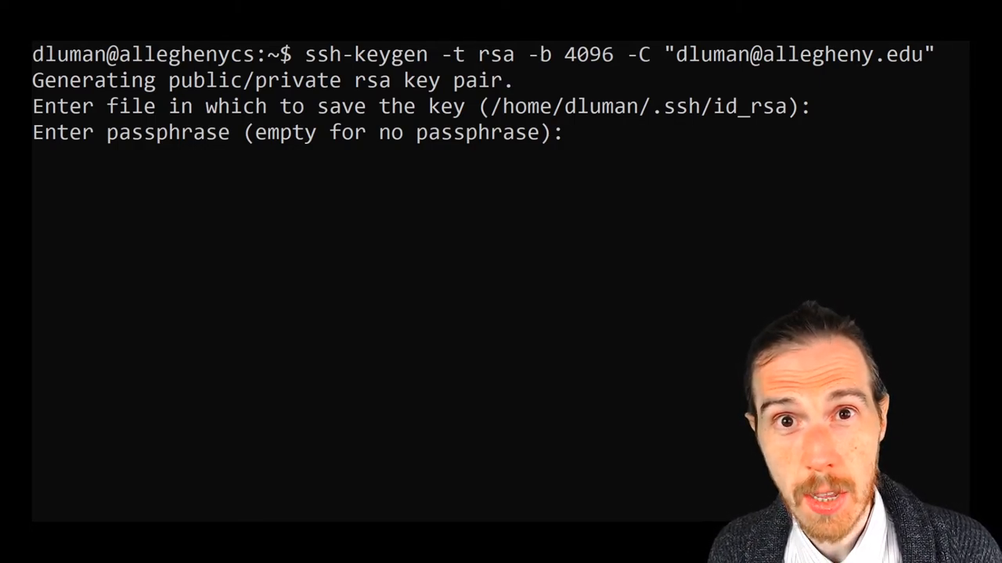
Step: Leave the passphrase prompt empty with Enter
{"action": "key", "text": "Return"}
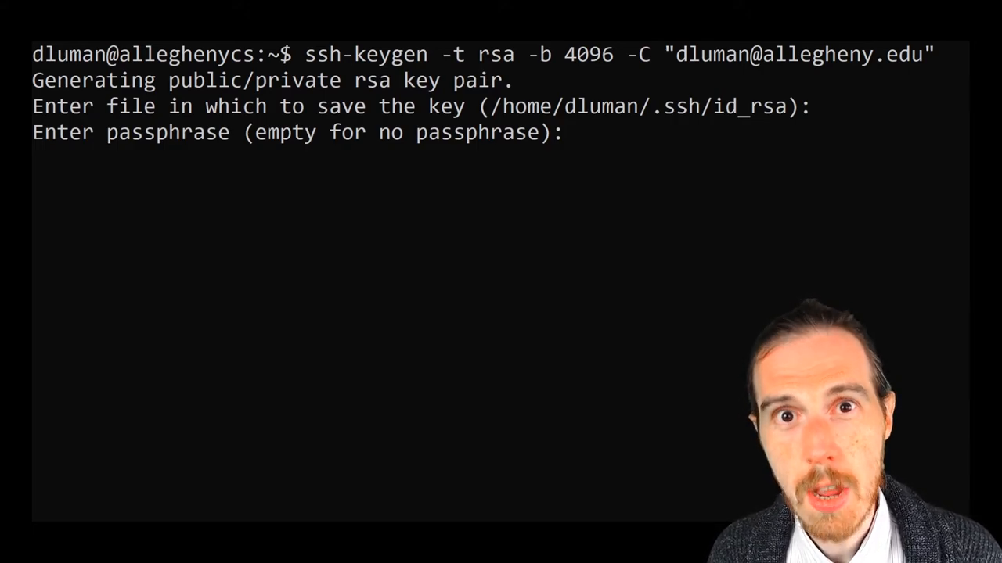
Step: Confirm the empty passphrase so key generation finishes
{"action": "key", "text": "Return"}
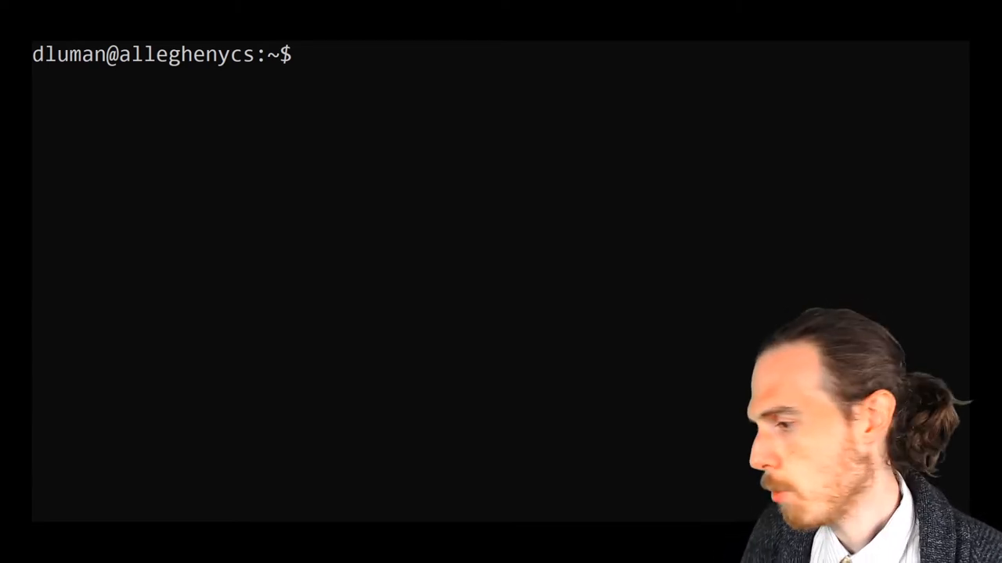
Step: Enter cat ~/.ssh/id_rsa.pub to print the public key
{"action": "type", "text": "cat"}
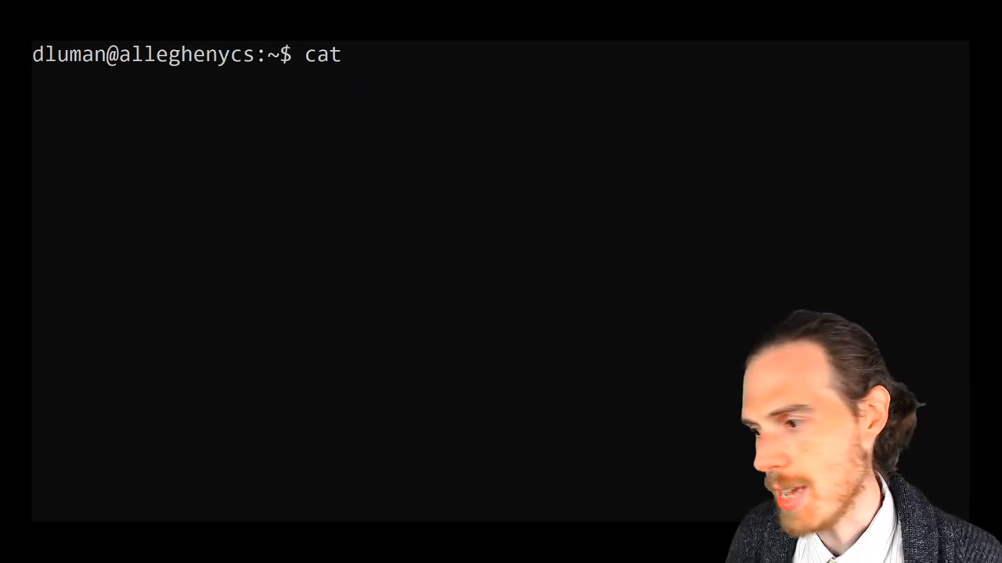
{"action": "type", "text": "~"}
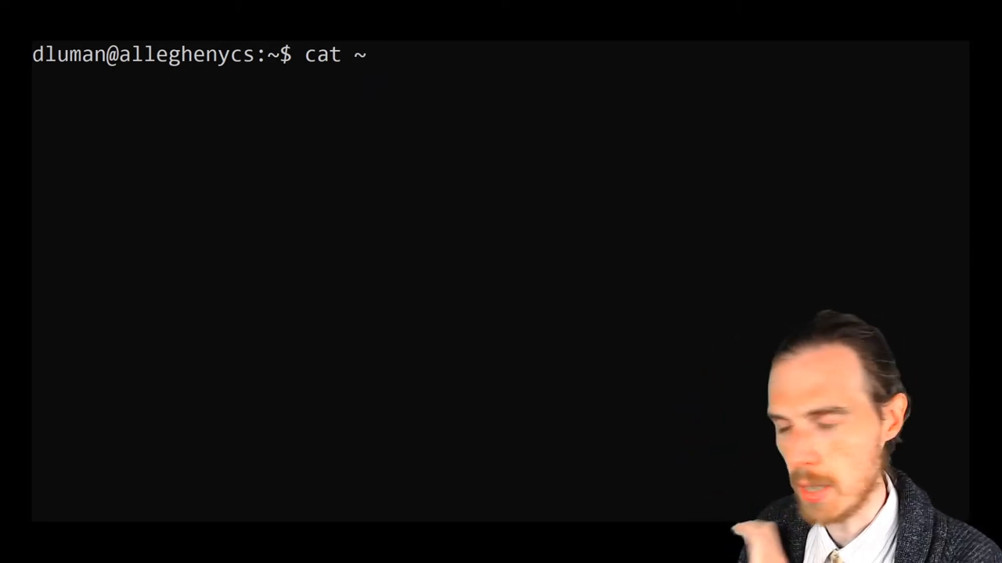
{"action": "type", "text": "/.ssh"}
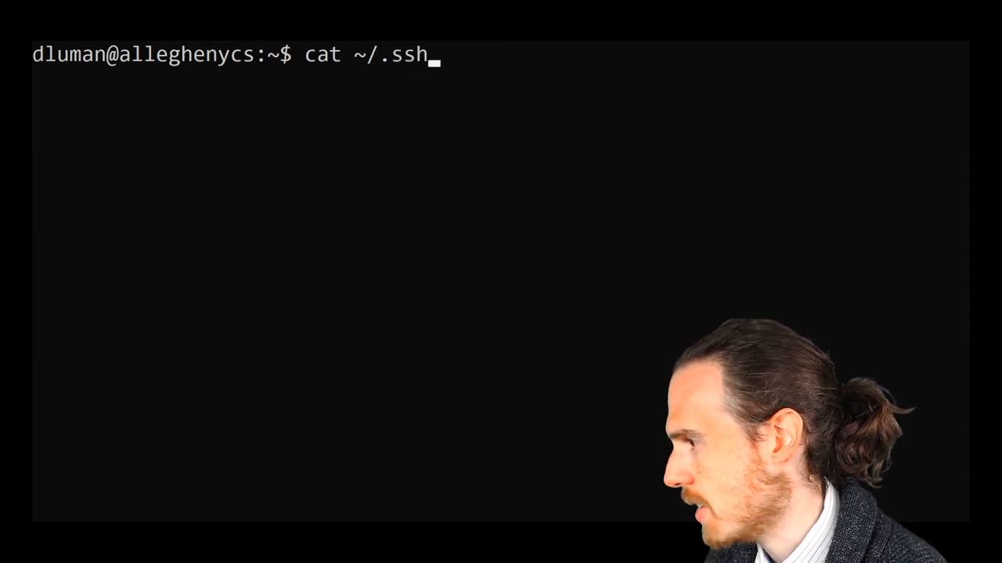
{"action": "type", "text": "/id_"}
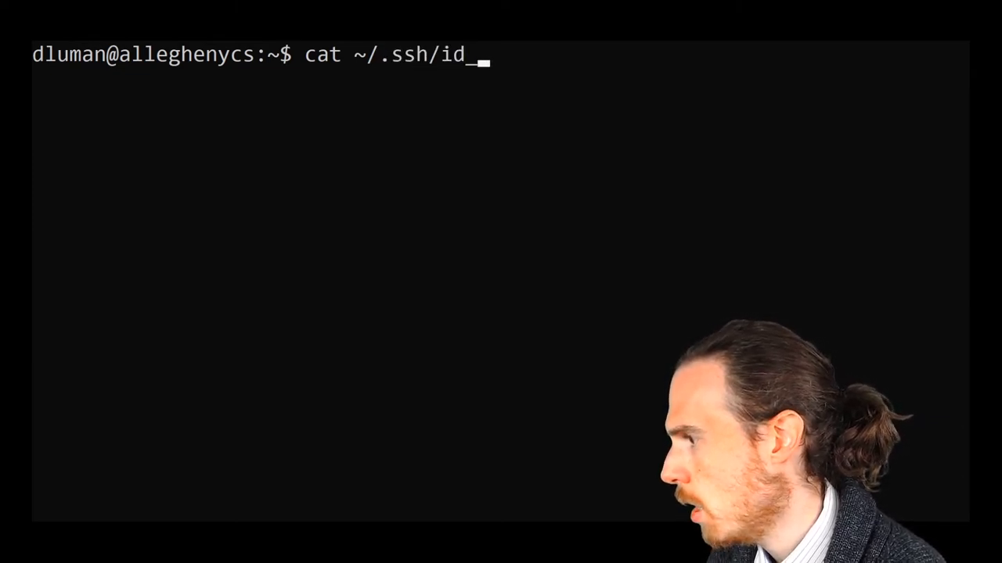
{"action": "type", "text": "rsa.pu"}
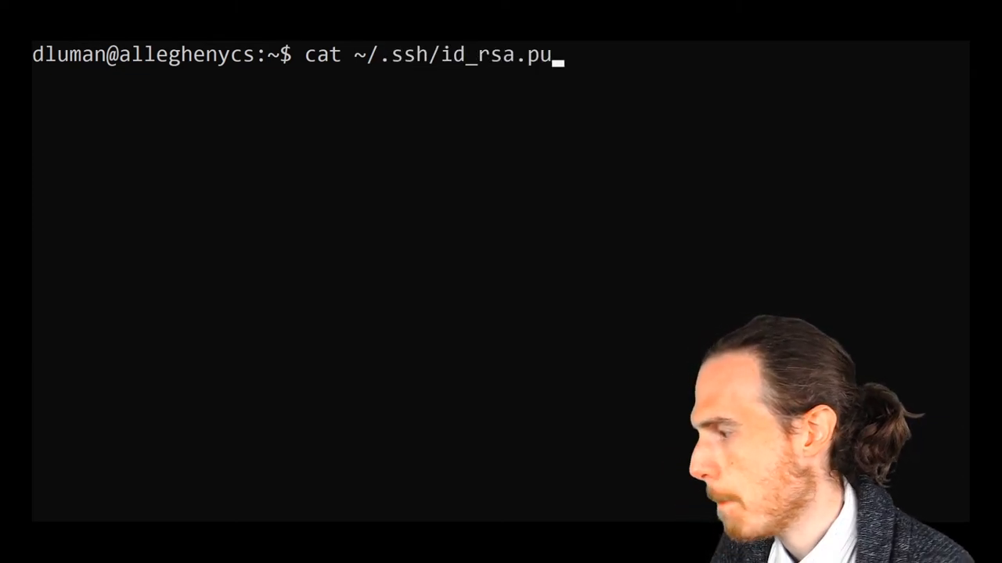
{"action": "type", "text": "b"}
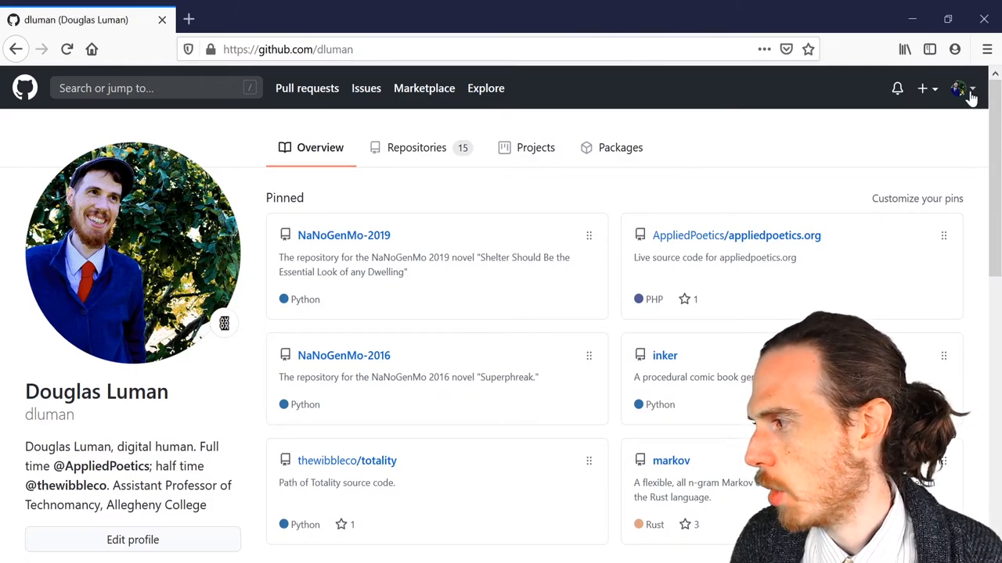
Step: Show the GitHub account menu from the avatar dropdown
{"action": "left_click", "coordinate": [958, 87]}
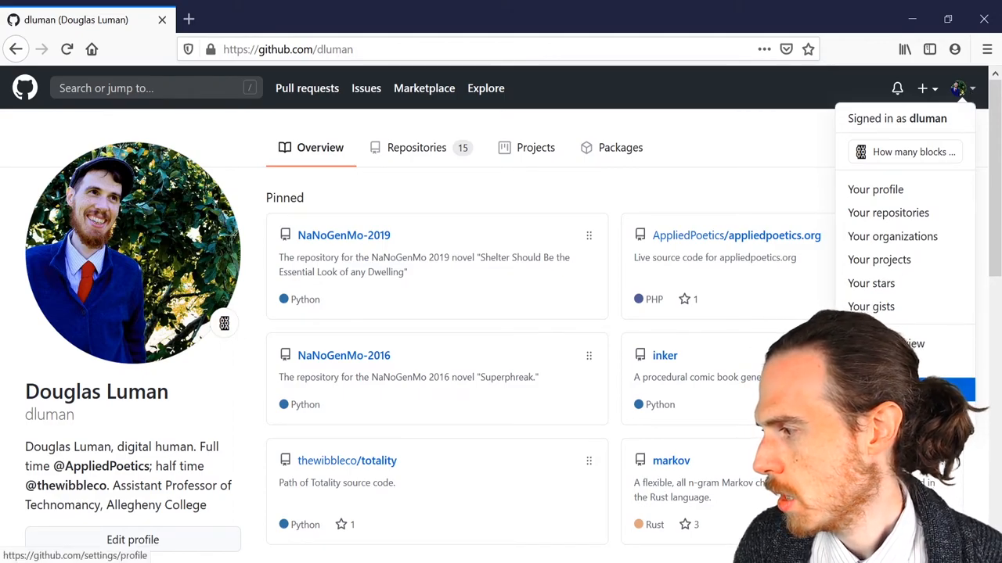
Step: Go from Settings to SSH and GPG keys and start a New SSH key
{"action": "left_click", "coordinate": [875, 189]}
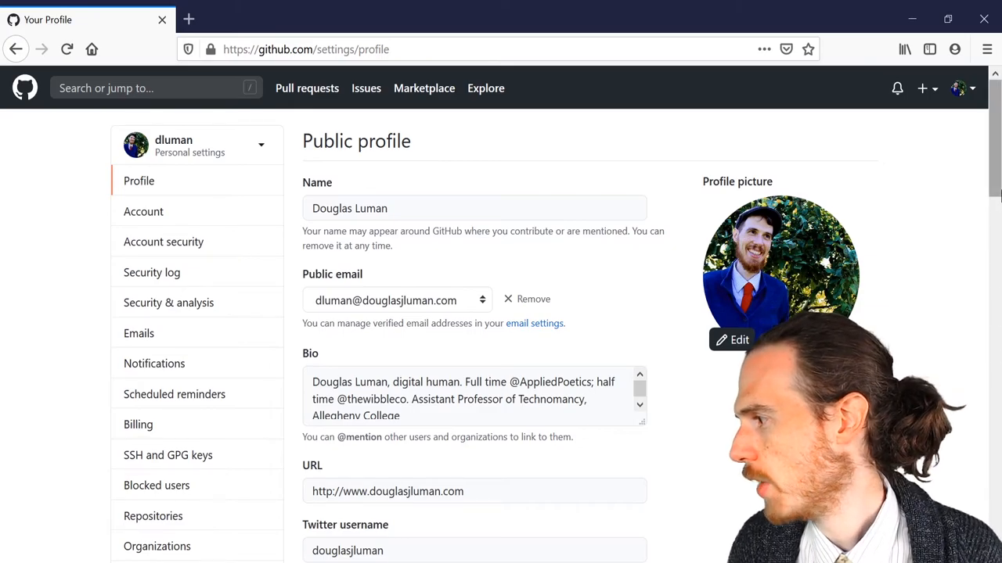
{"action": "scroll", "scroll_direction": "down", "scroll_amount": 3}
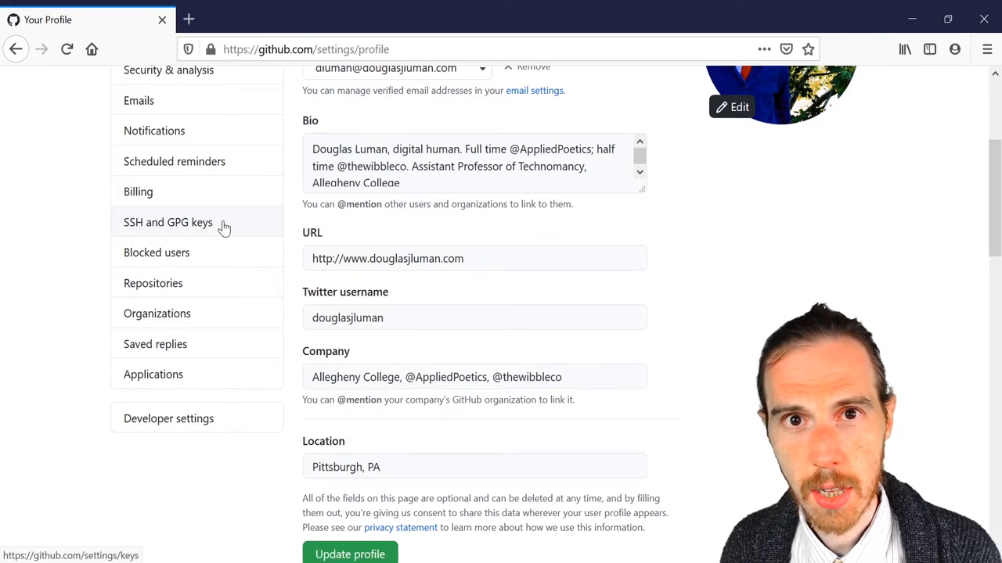
{"action": "left_click", "coordinate": [168, 222]}
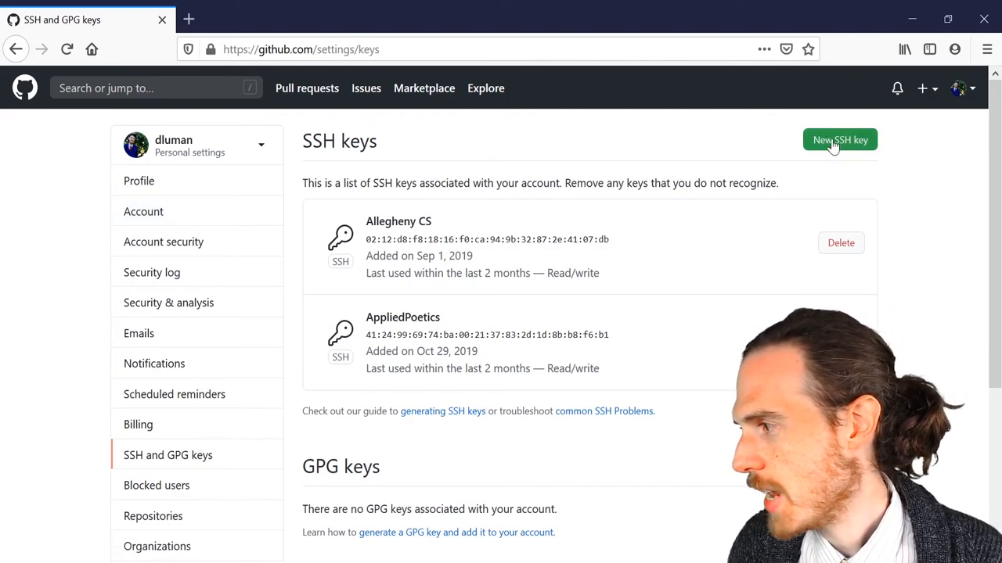
{"action": "left_click", "coordinate": [839, 140]}
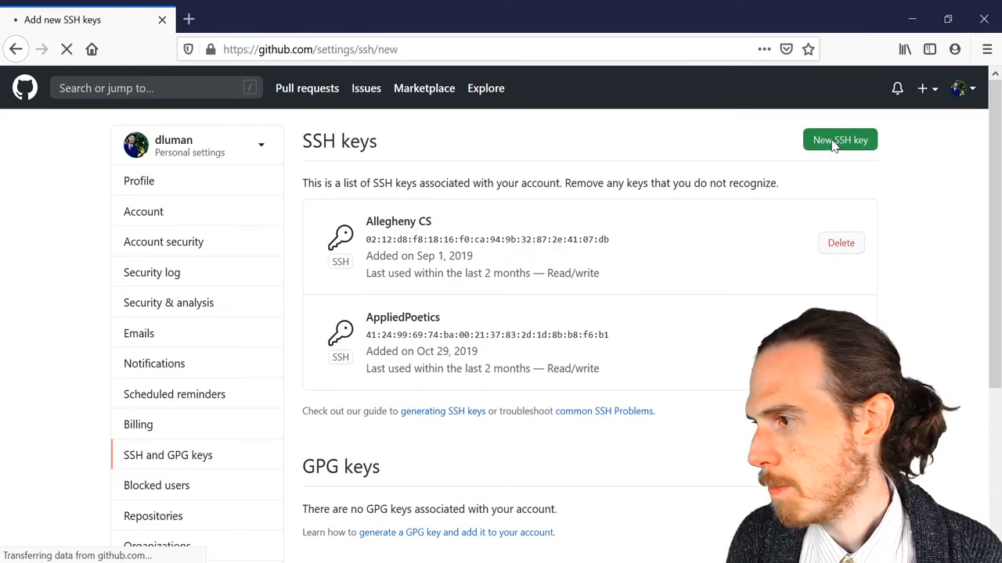
{"action": "left_click", "coordinate": [839, 140]}
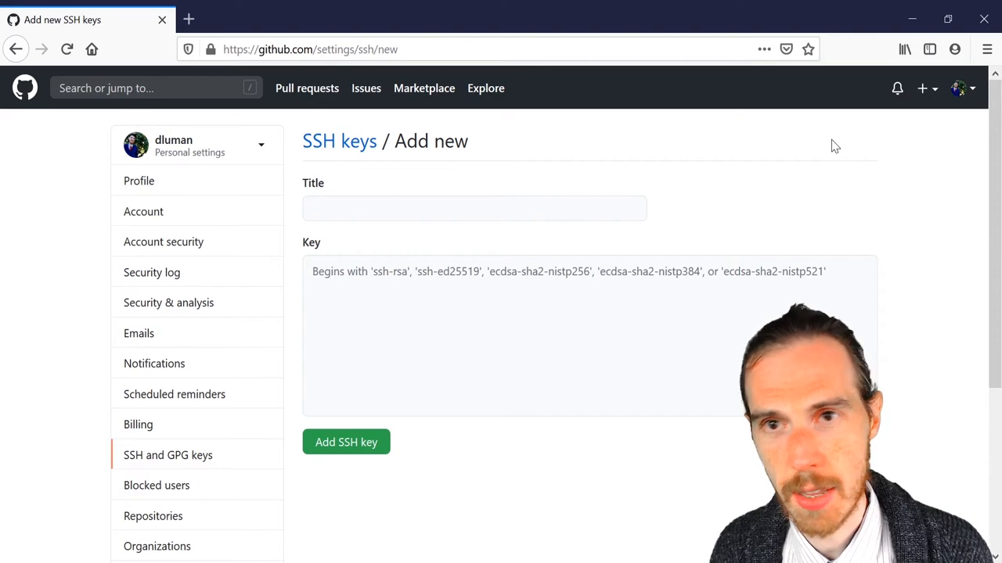
Step: Title the key 'Allegheny CS 2', paste the public key and add it to the account
{"action": "left_click", "coordinate": [474, 208]}
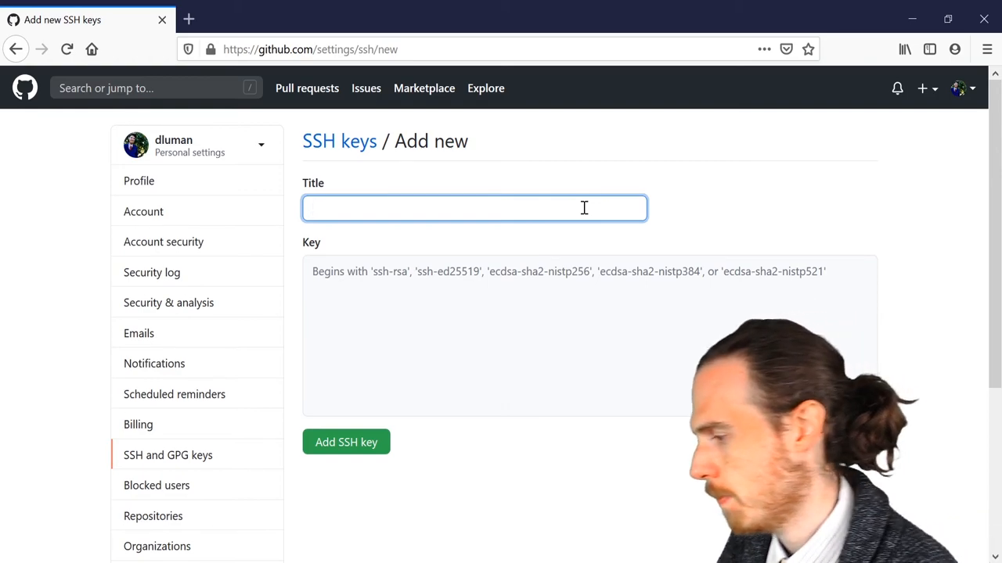
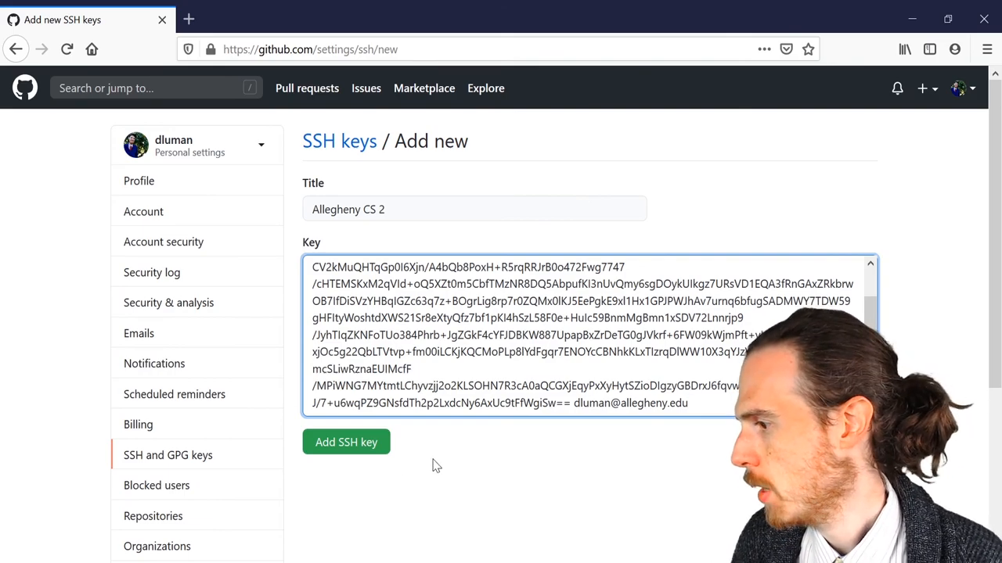
{"action": "left_click", "coordinate": [346, 441]}
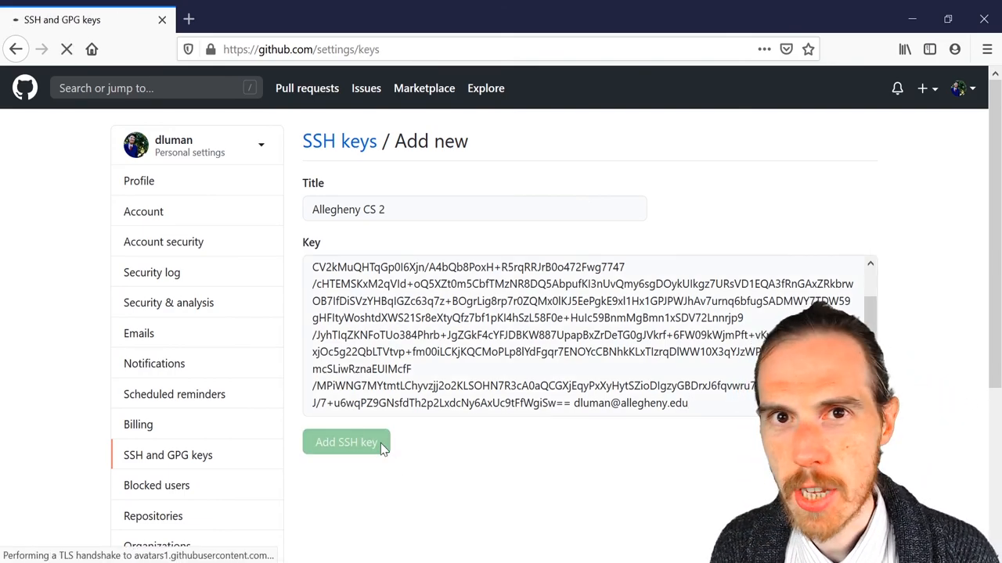
{"action": "left_click", "coordinate": [345, 442]}
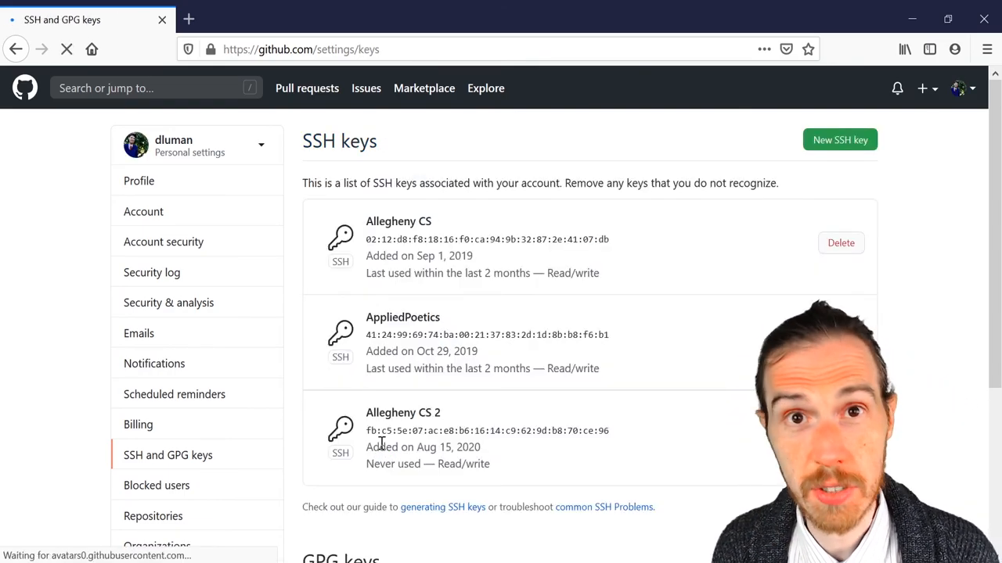